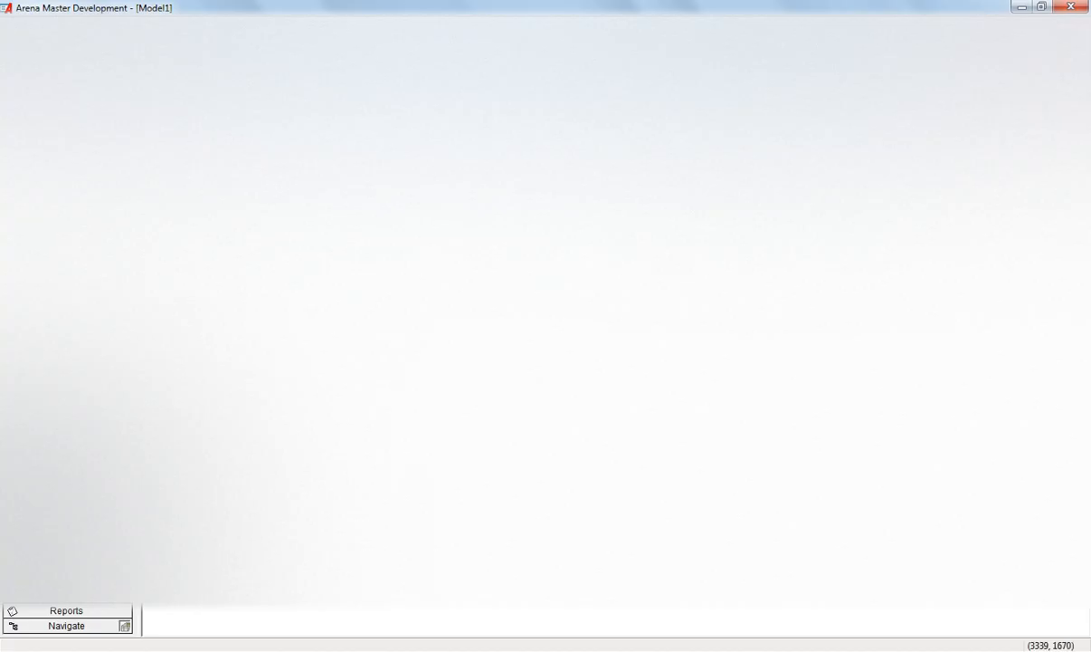
mouse_move(543, 325)
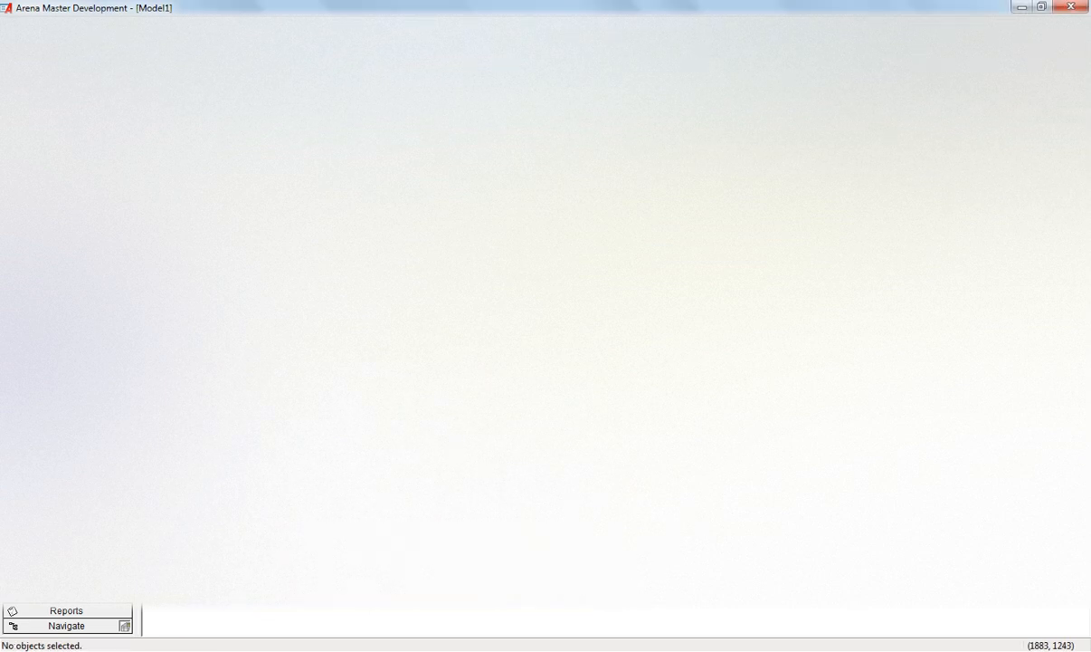
mouse_move(547, 362)
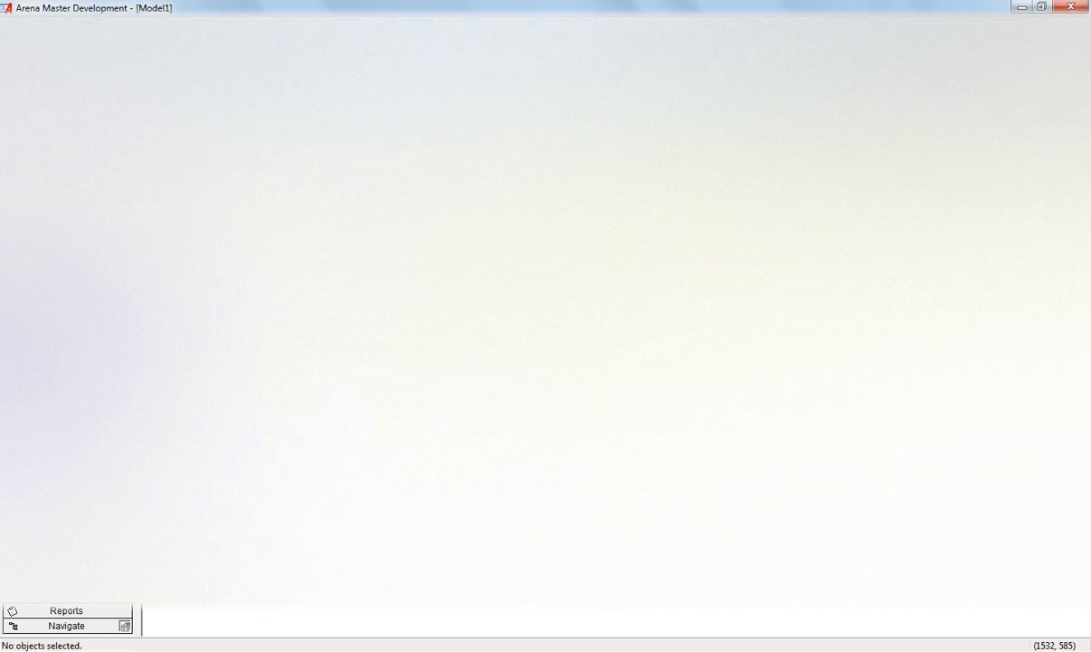